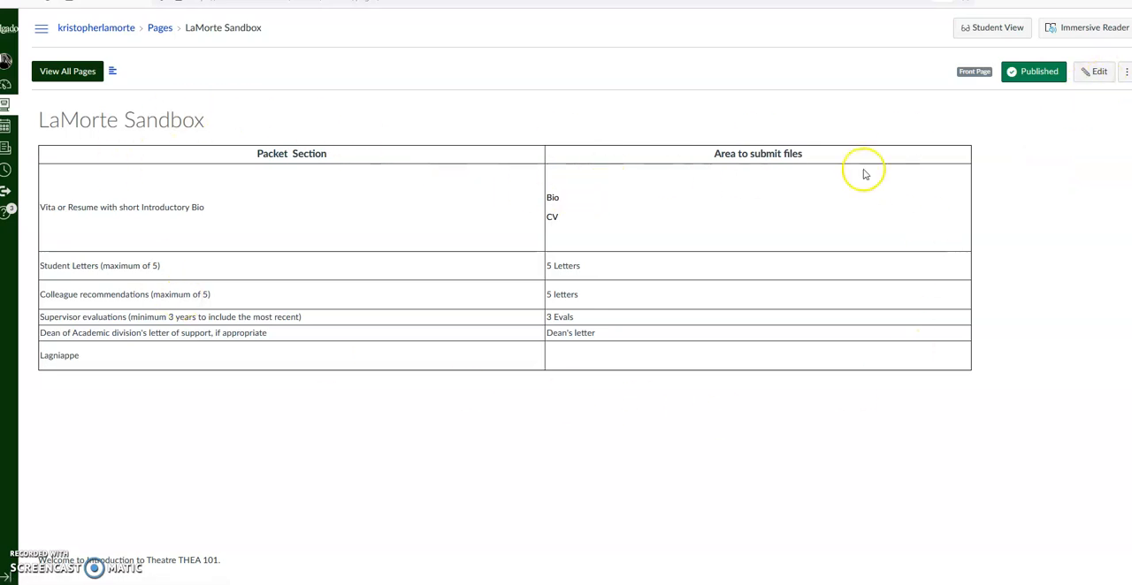
Step: Switch the LaMorte Sandbox page into edit mode in the rich content editor
click(1099, 70)
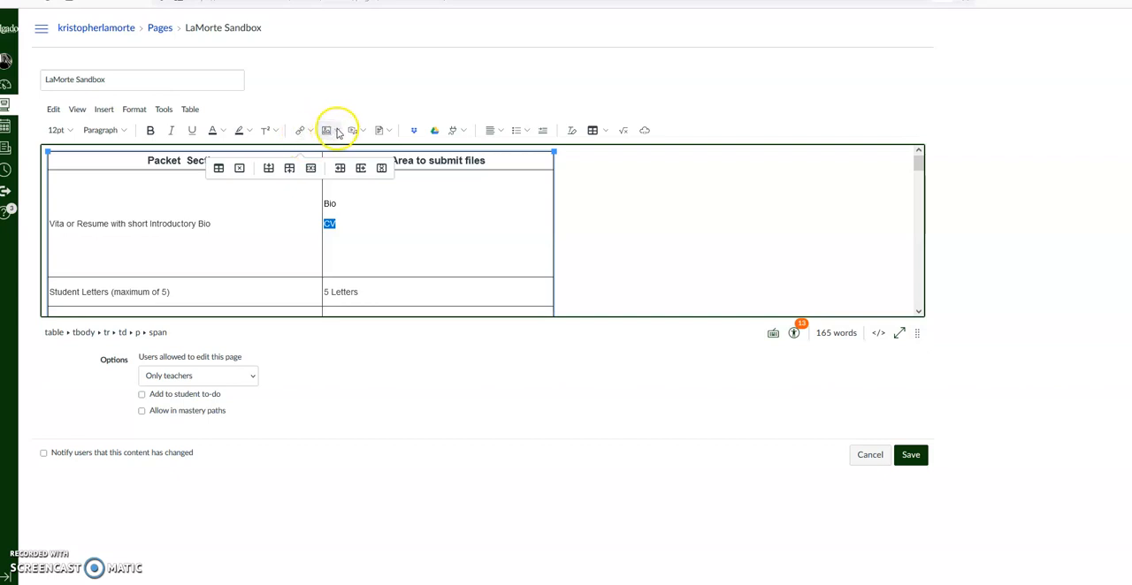
mouse_move(326, 131)
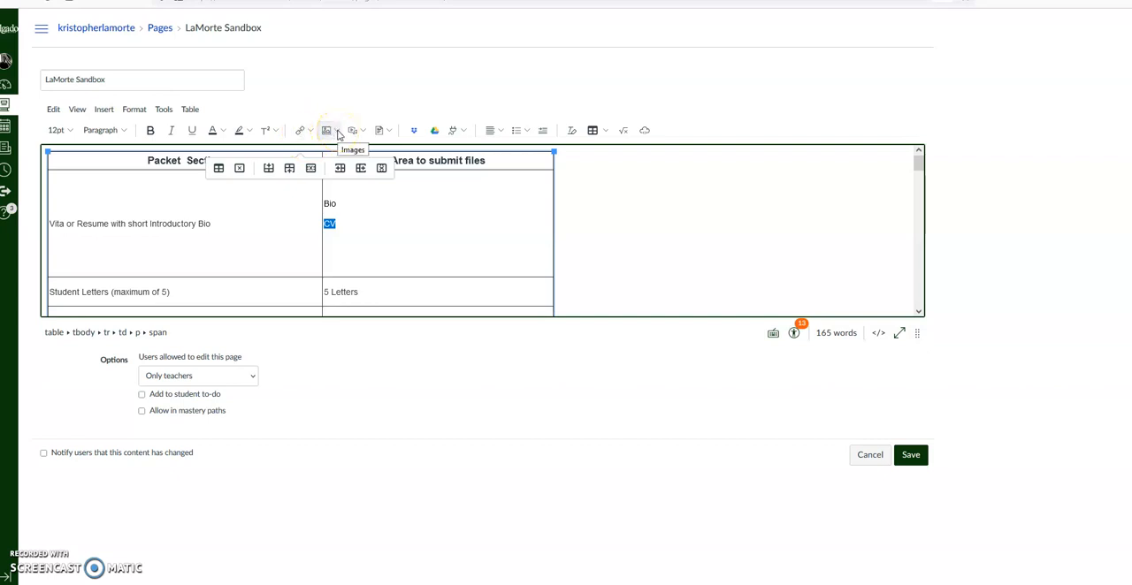
mouse_move(352, 131)
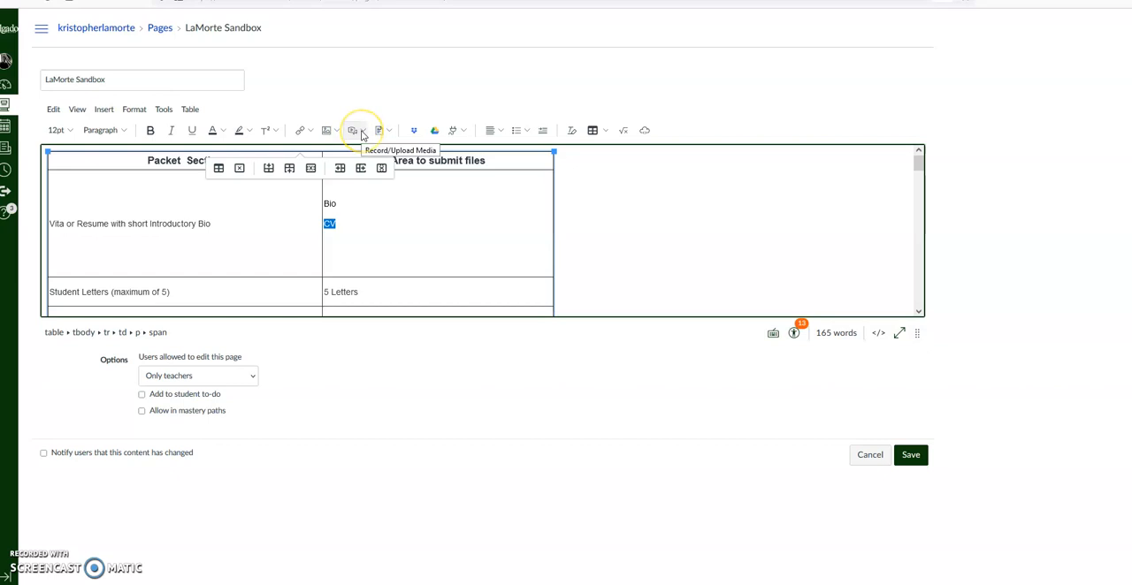
mouse_move(378, 131)
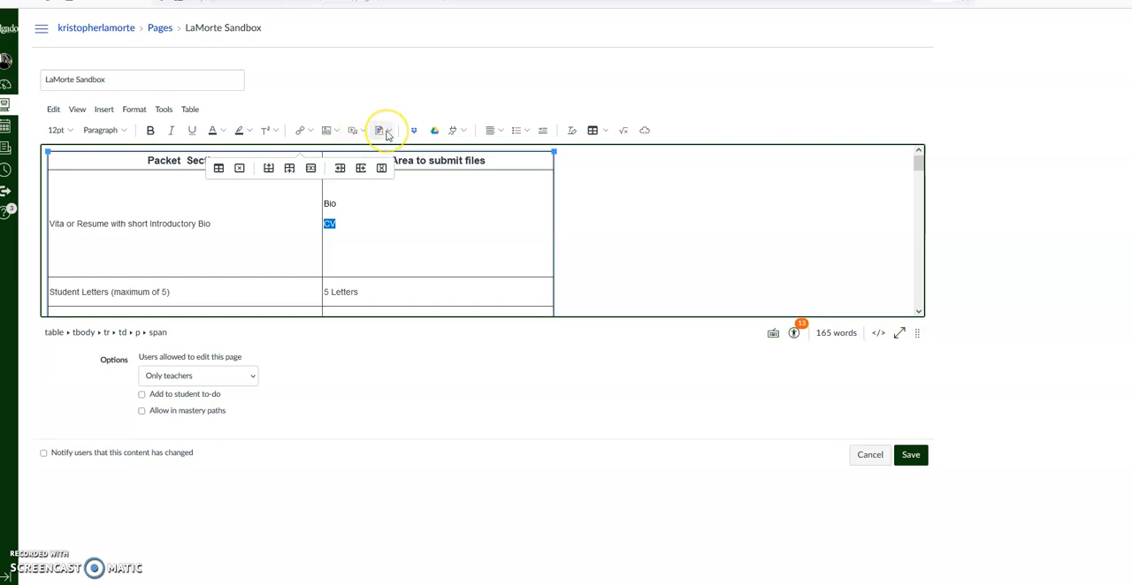
mouse_move(379, 131)
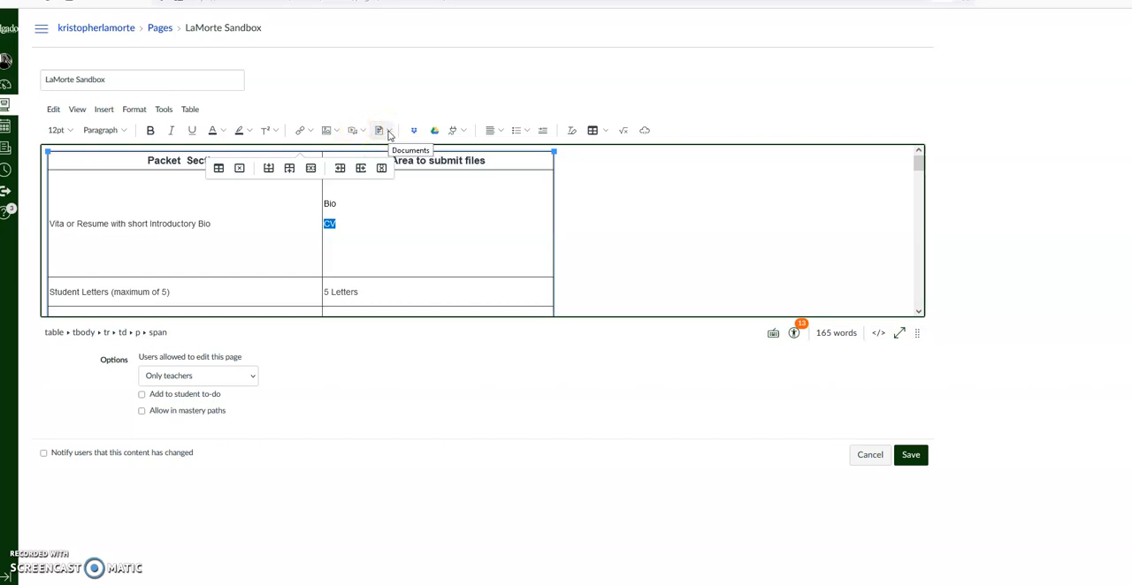
Step: Show the Documents toolbar choices for the selected CV text
click(378, 131)
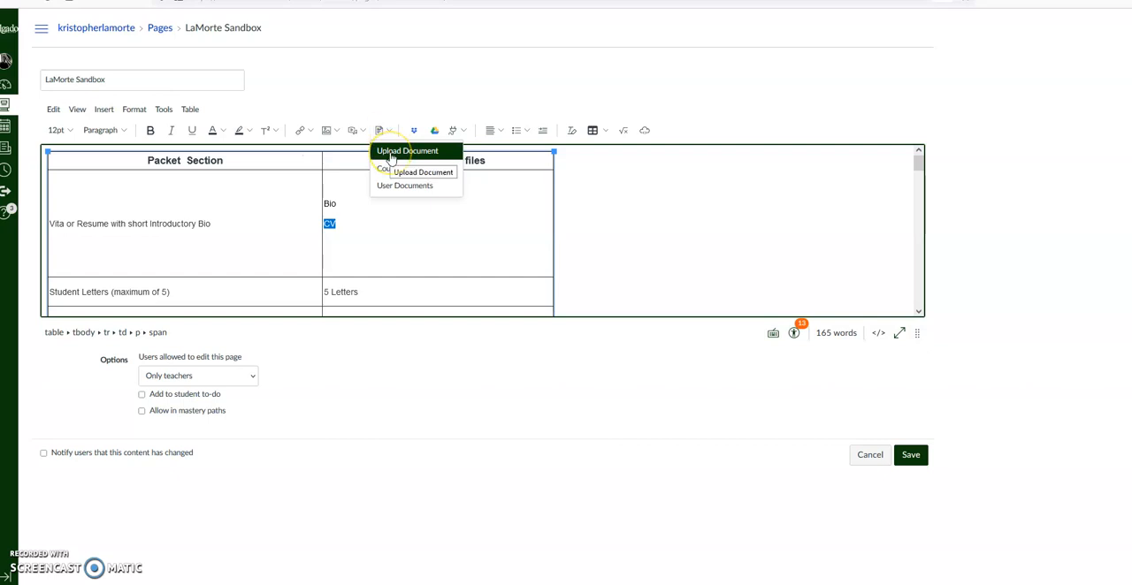
Step: Choose Upload Document and browse the computer to the CV folder for LaMORTE CV 18.pdf
click(406, 151)
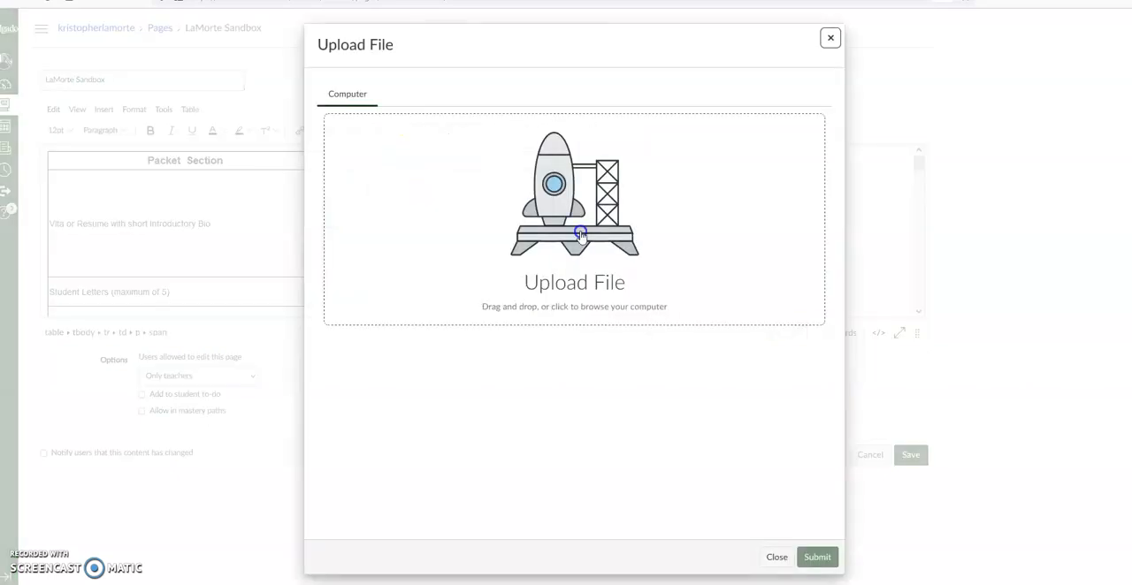
click(573, 221)
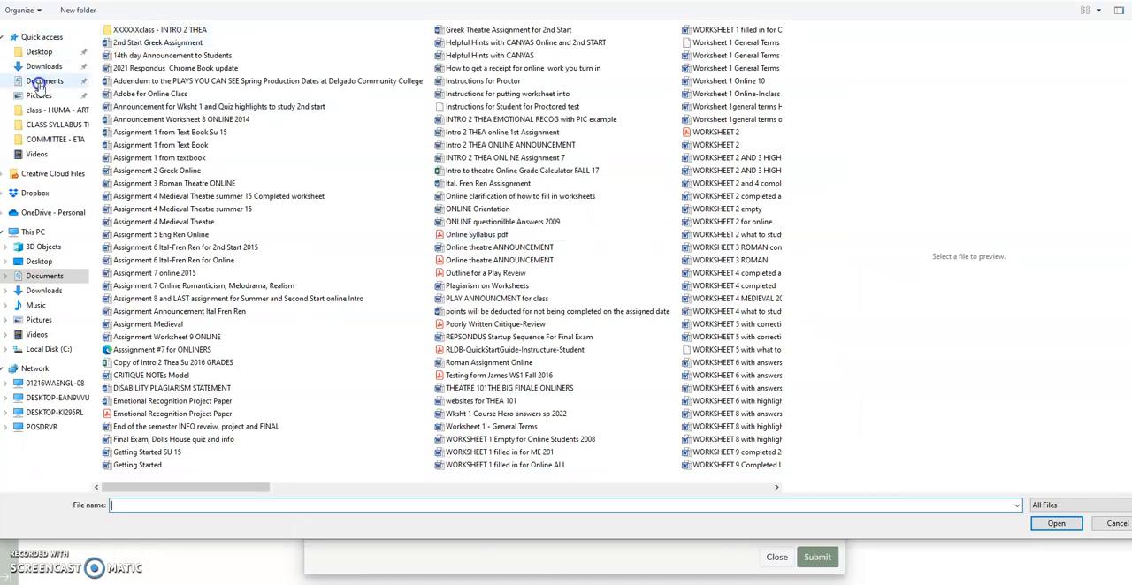
click(44, 81)
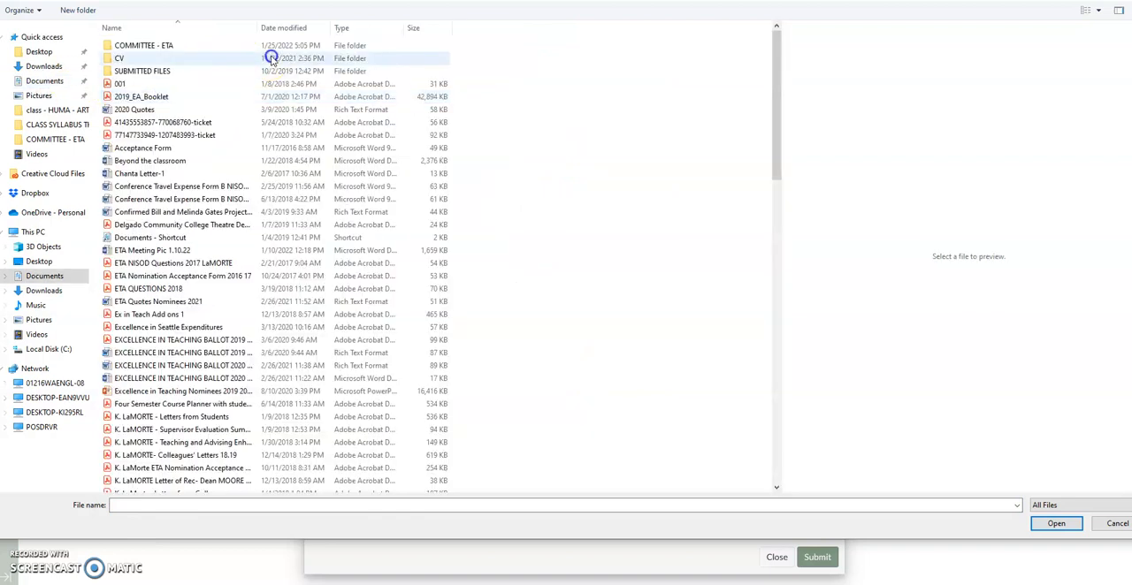
double_click(119, 56)
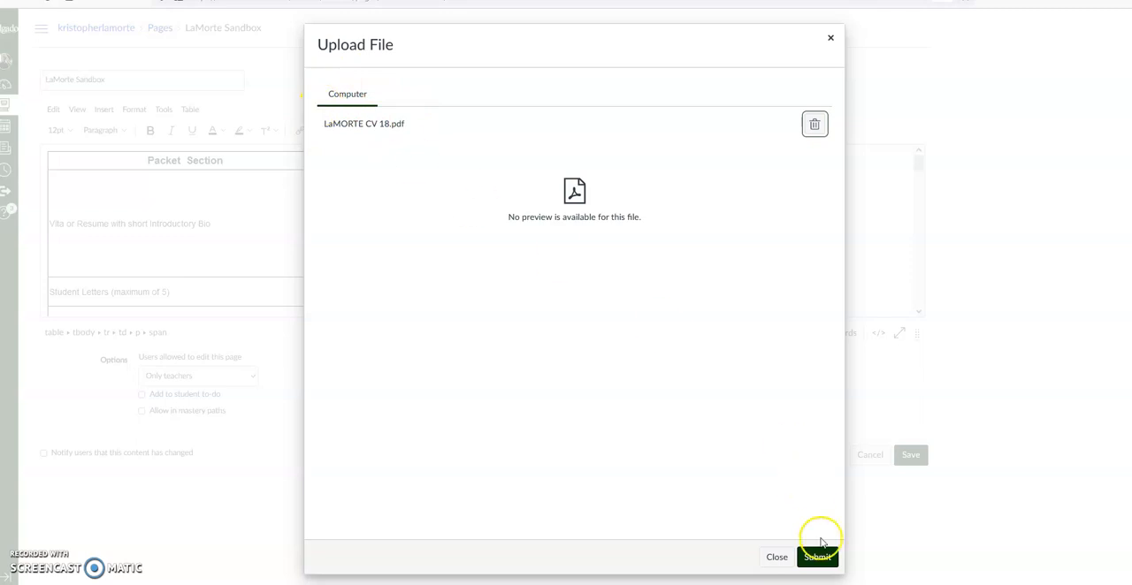
click(817, 557)
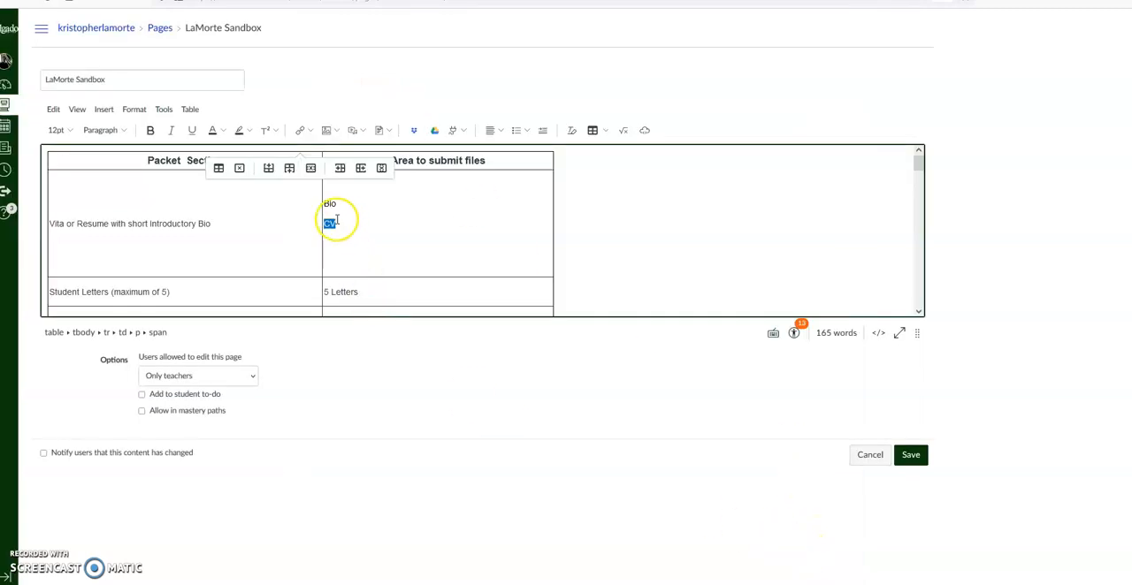
click(329, 223)
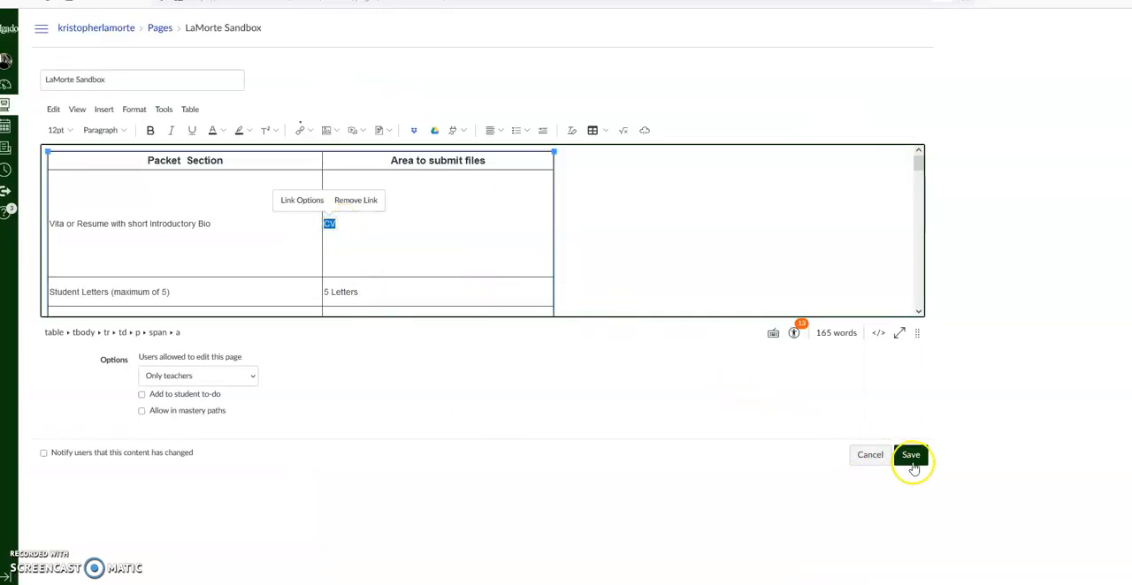
mouse_move(385, 249)
text(-)
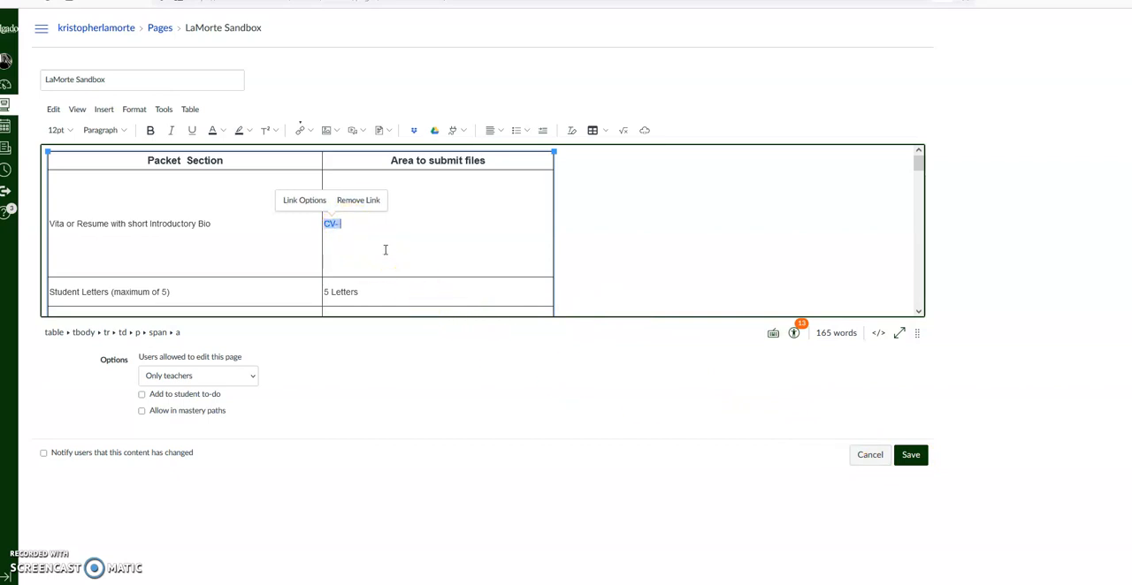
text(Kris LaMorte)
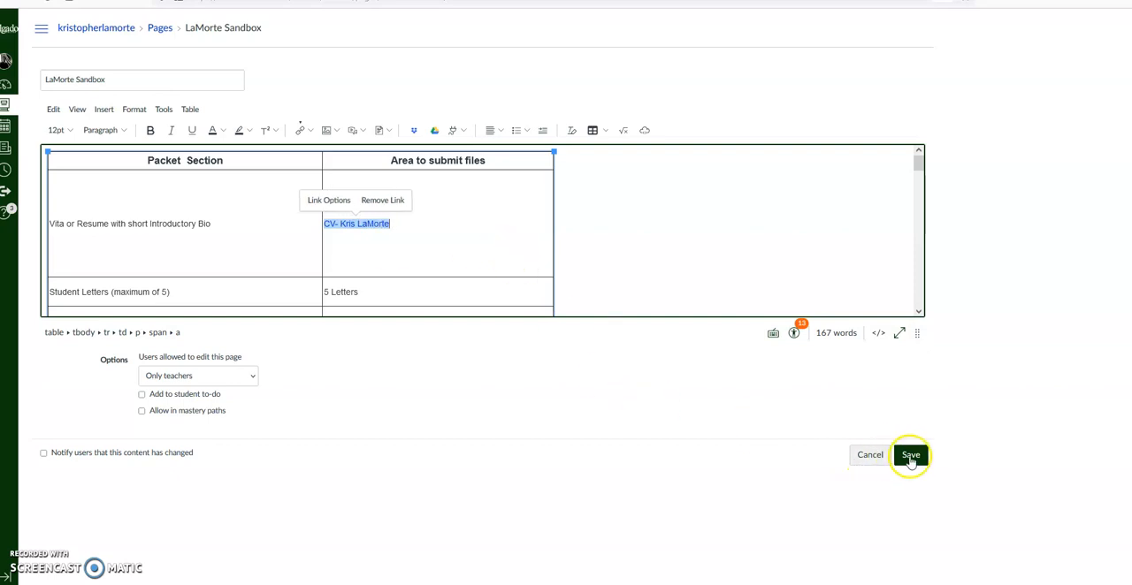
click(909, 454)
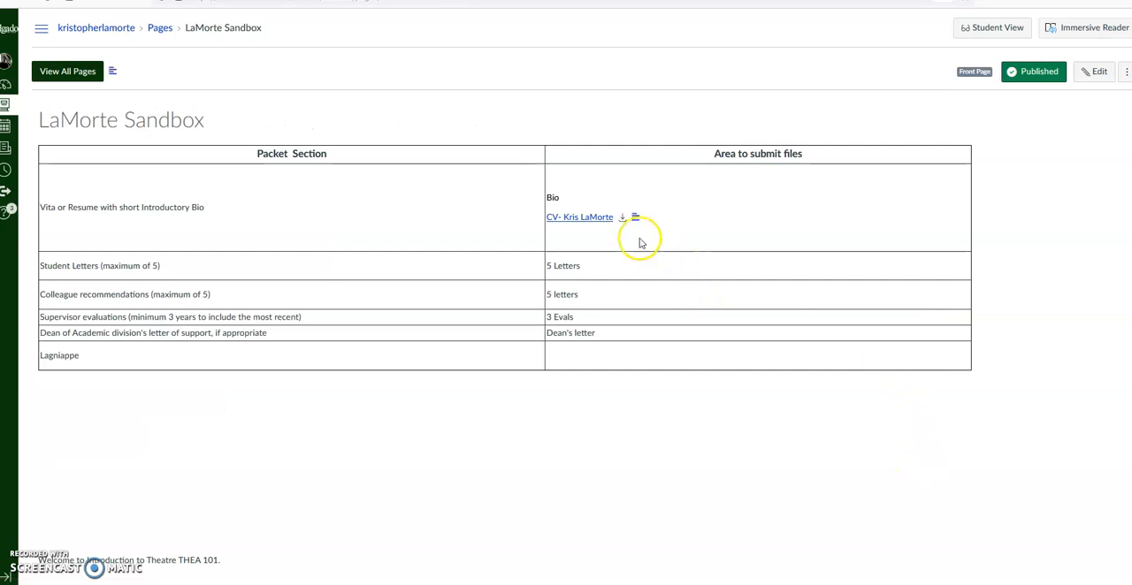
Step: Follow the CV link on the saved page to preview LaMORTE CV 18.pdf
click(580, 218)
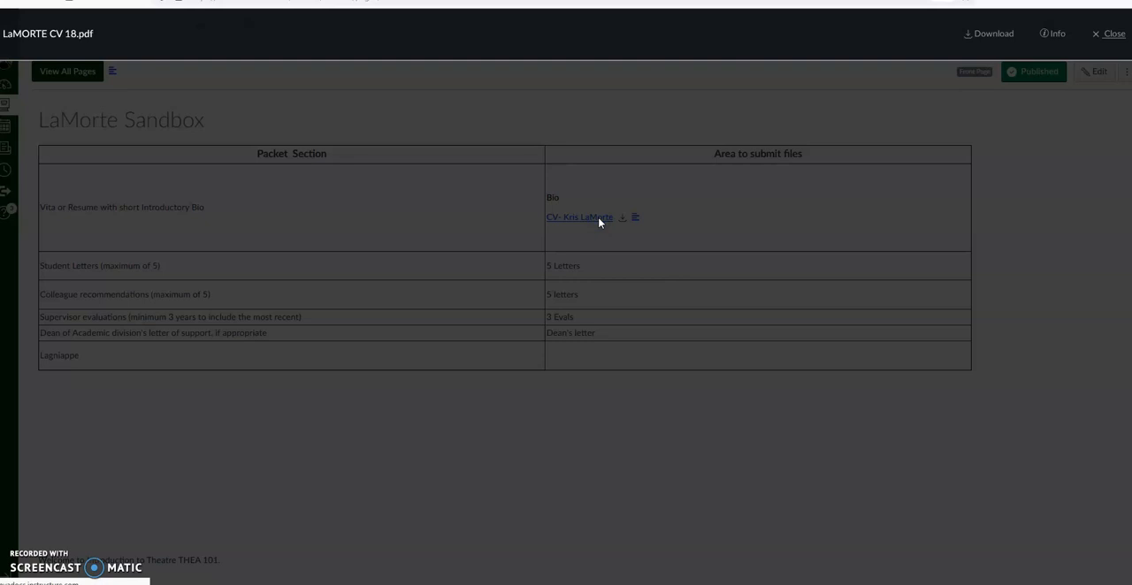
click(580, 218)
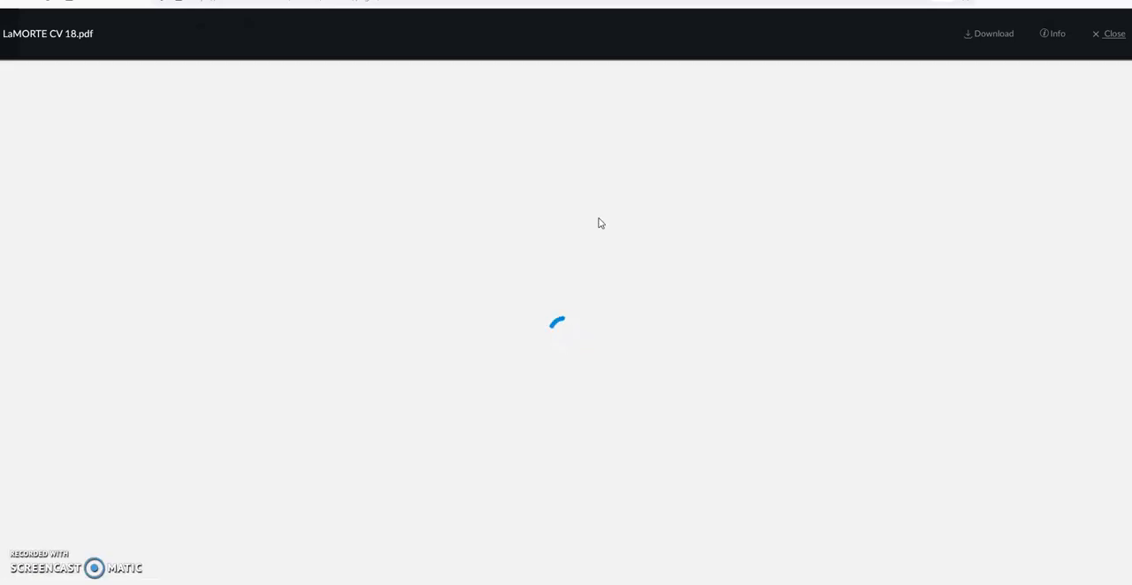